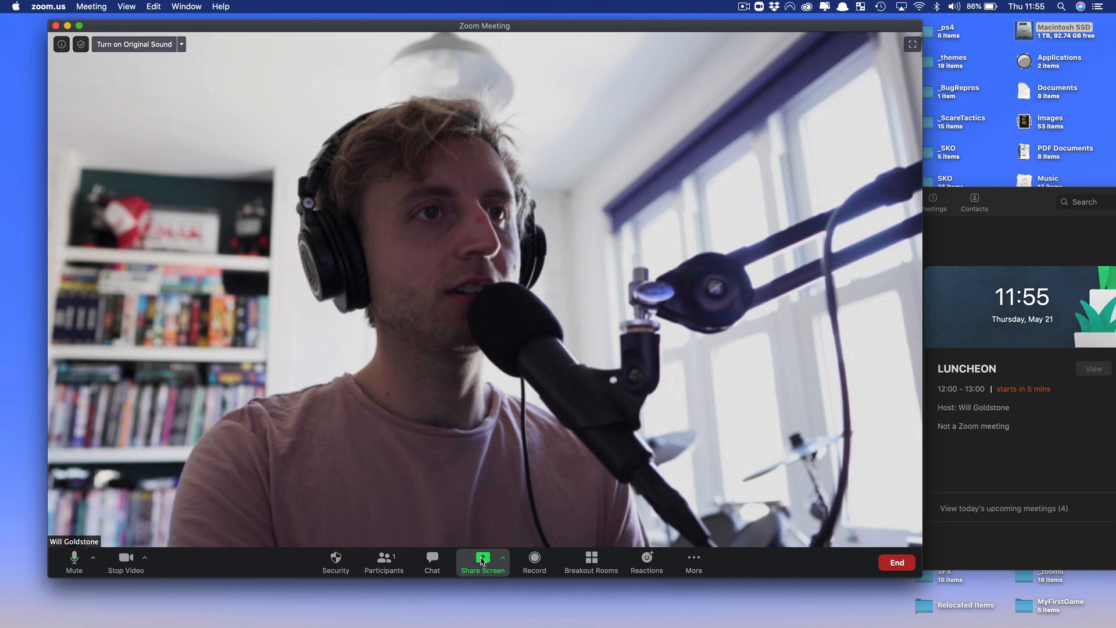
Open Zoom's Share Screen options listing desktops, whiteboard and device sources
left_click(483, 559)
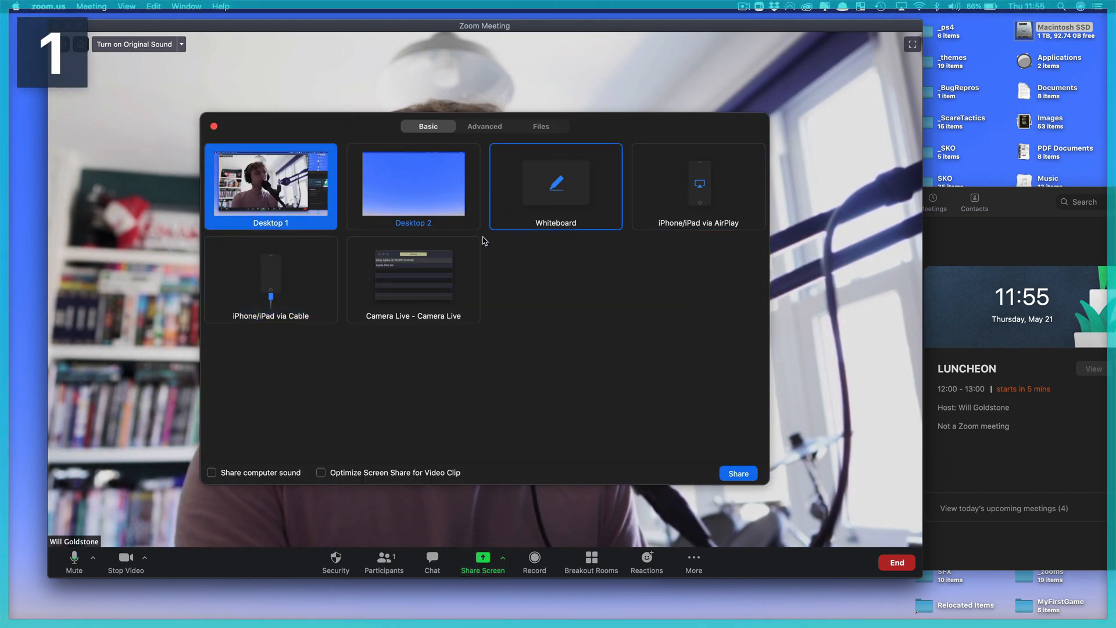
Share the 'iPhone/iPad via Cable' source so the iPad's Procreate canvas appears in the meeting
left_click(271, 279)
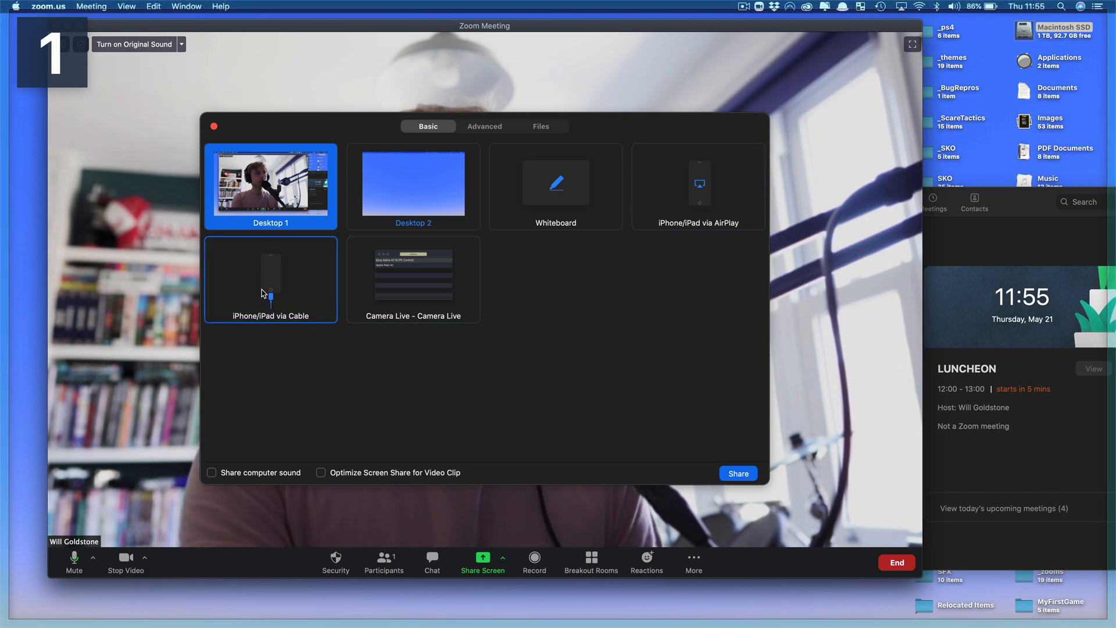
left_click(270, 279)
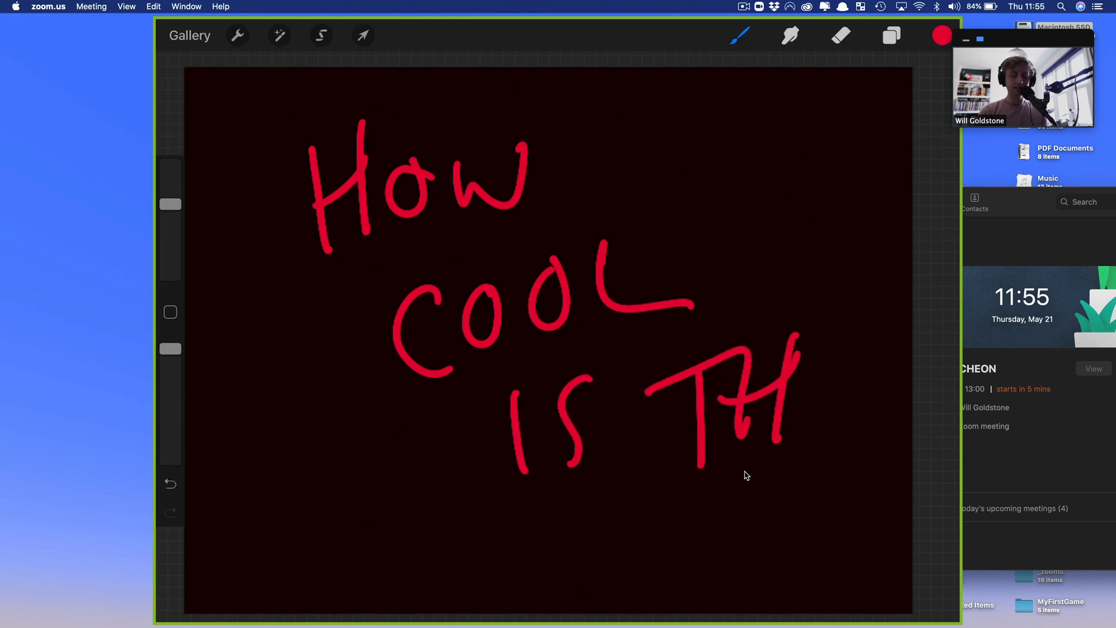
Complete the red lettering by finishing 'THAT' and adding a question mark
left_click_drag(805, 399, 904, 320)
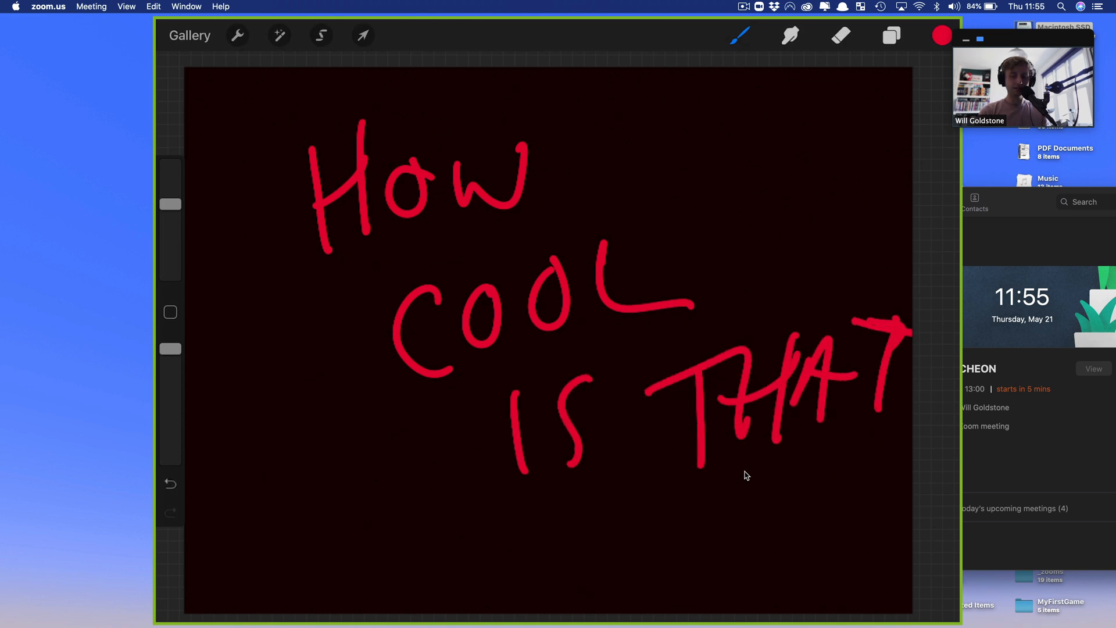
left_click_drag(805, 470, 777, 570)
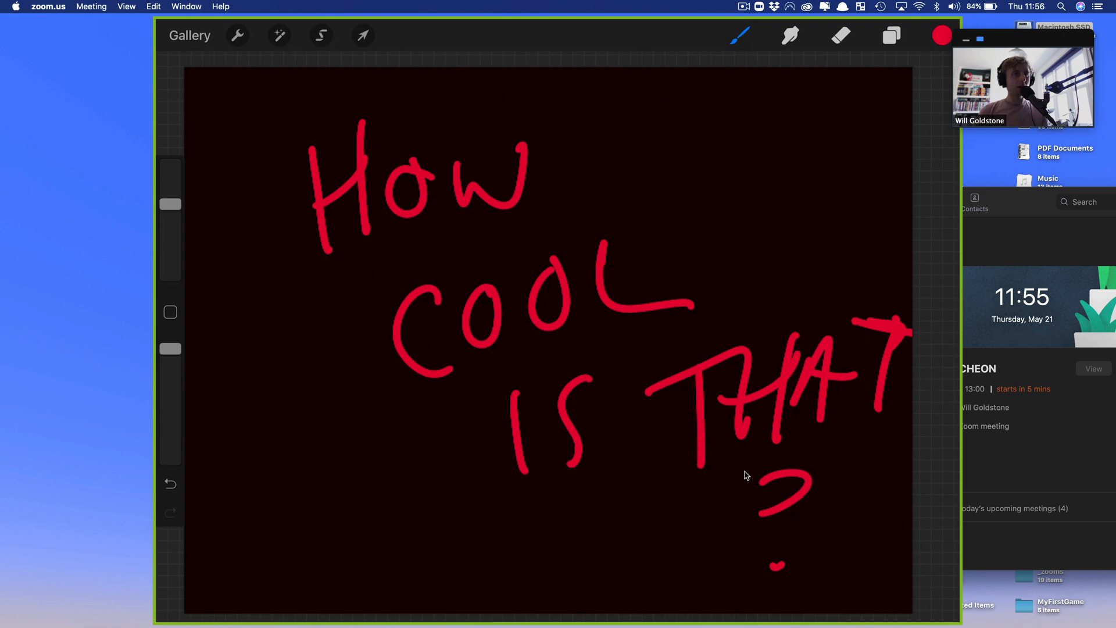